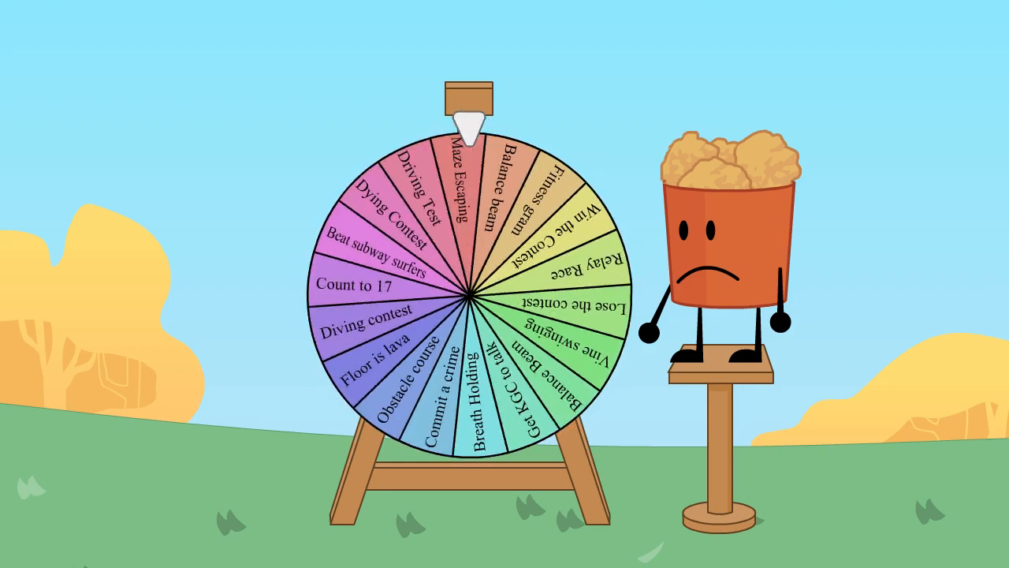
{"action": "left_click", "coordinate": [470, 297]}
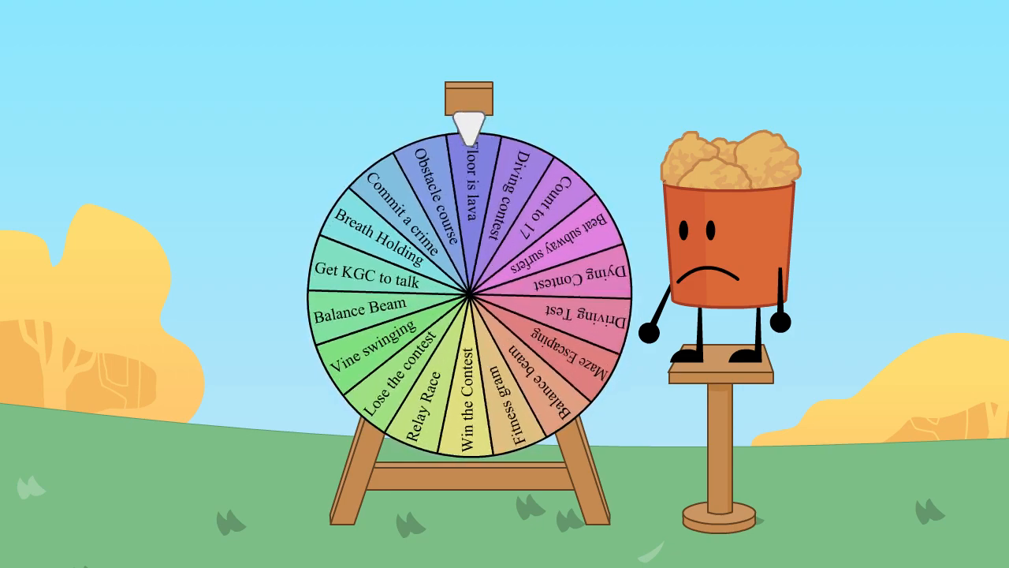